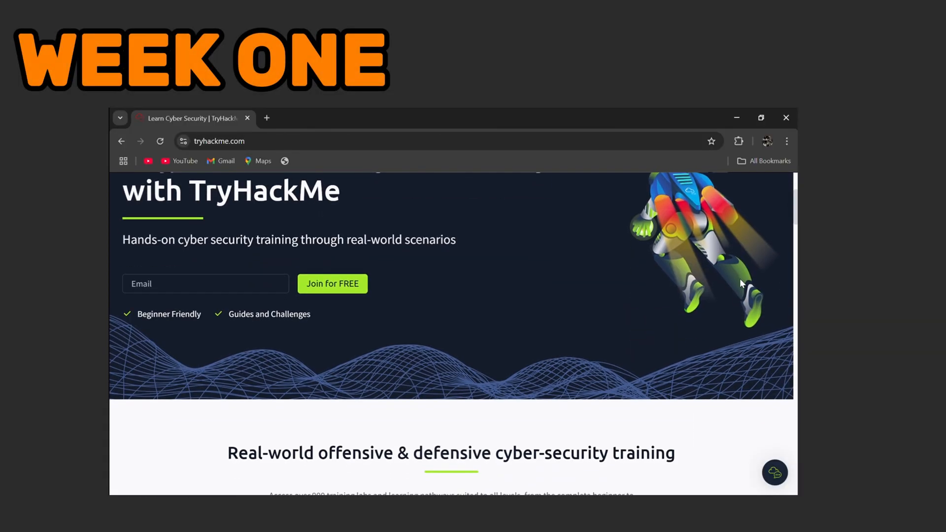
scroll("down", 3)
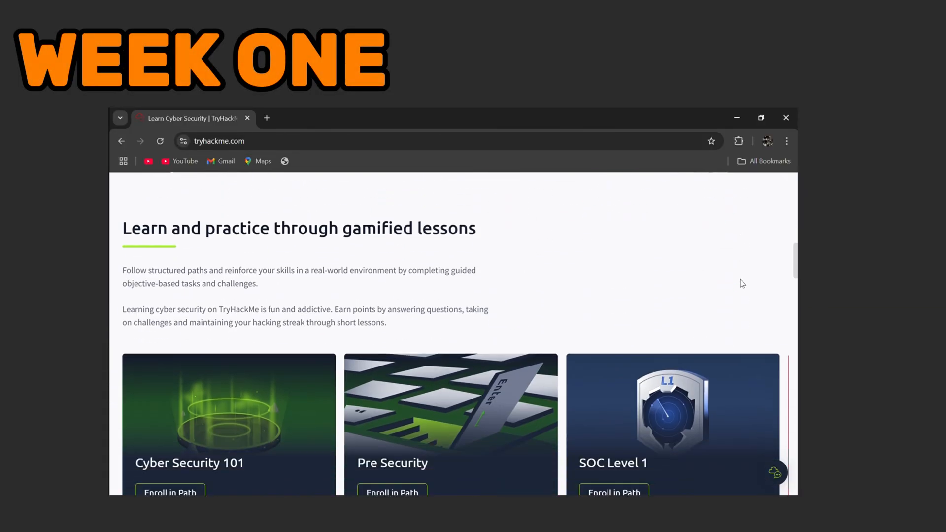
scroll("down", 3)
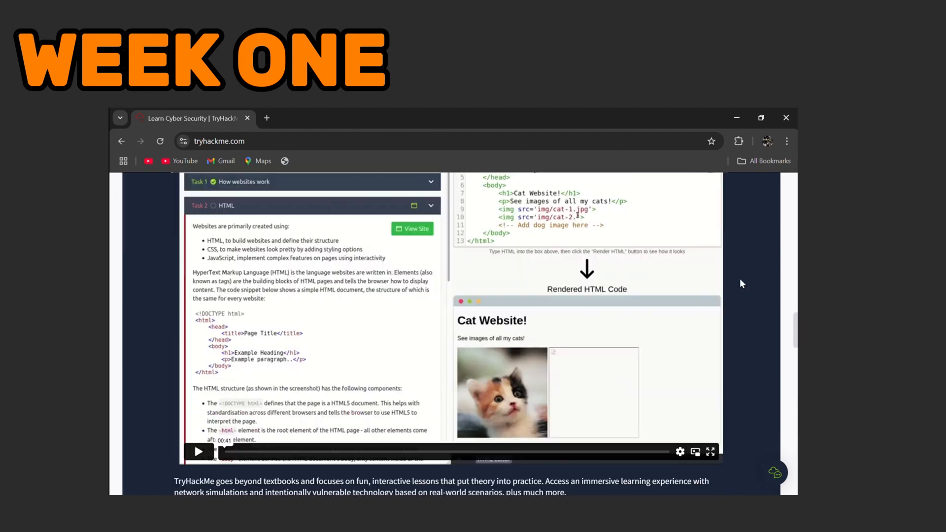
scroll("down", 3)
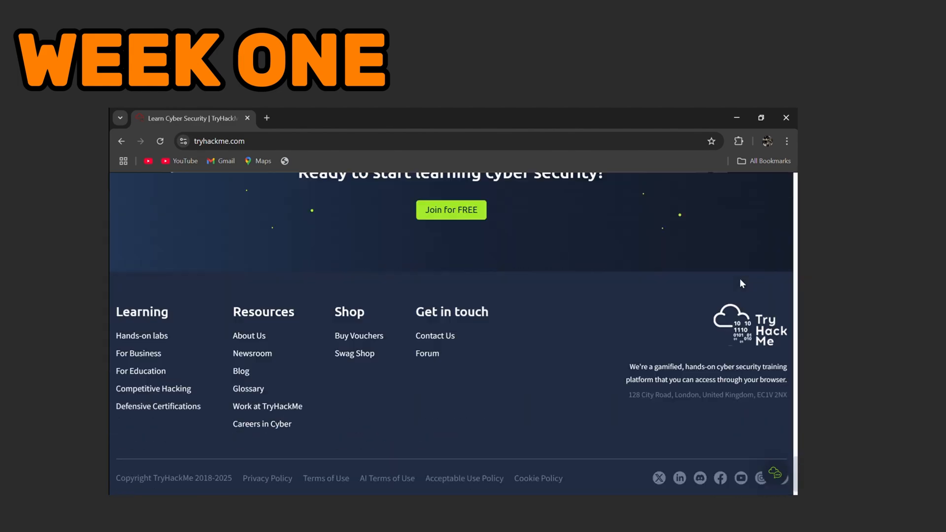
type("hackthebox.com")
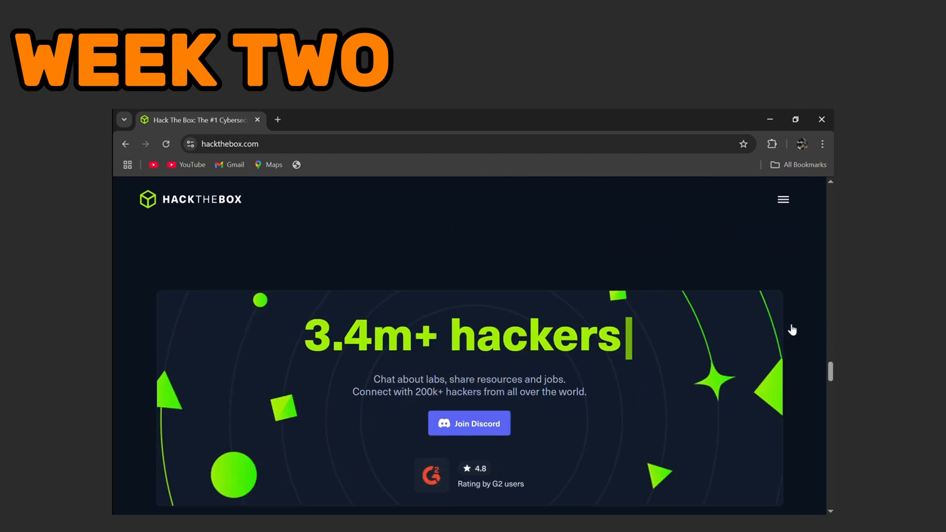
scroll("down", 3)
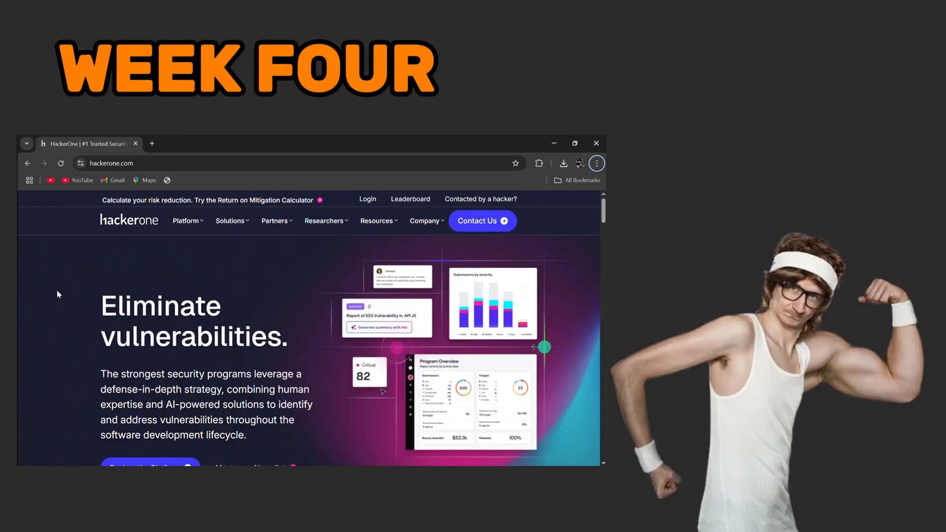
scroll("down", 3)
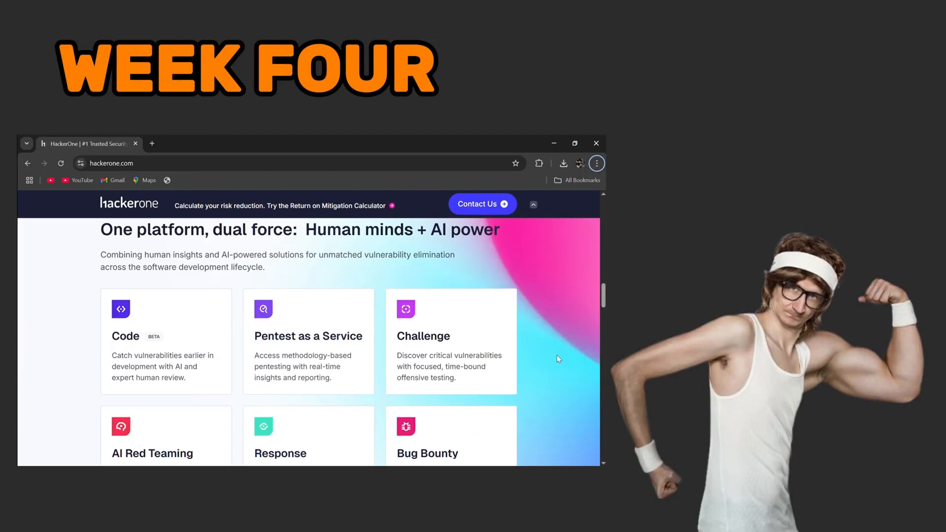